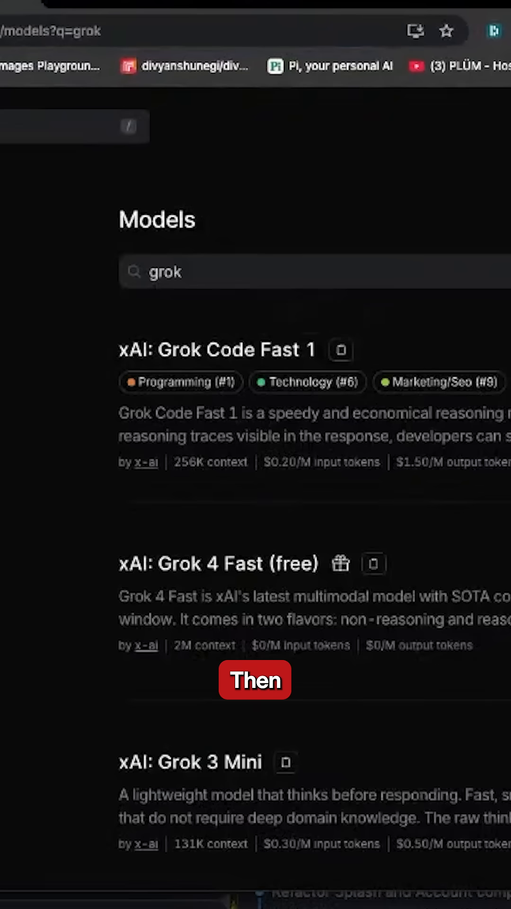
{"action": "mouse_move", "coordinate": [169, 349]}
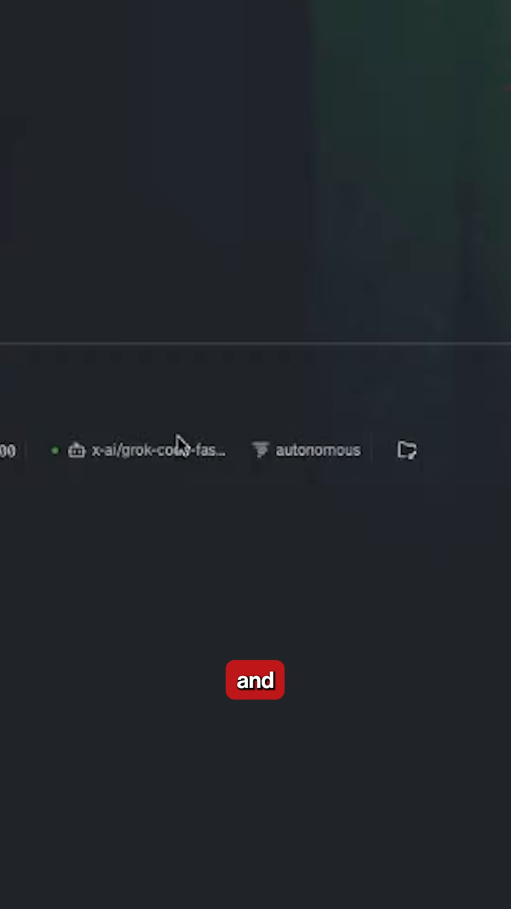
Step: Reveal Goose's current model, x-ai/grok-code-fast-1 via OpenRouter, from the status bar
{"action": "left_click", "coordinate": [148, 450]}
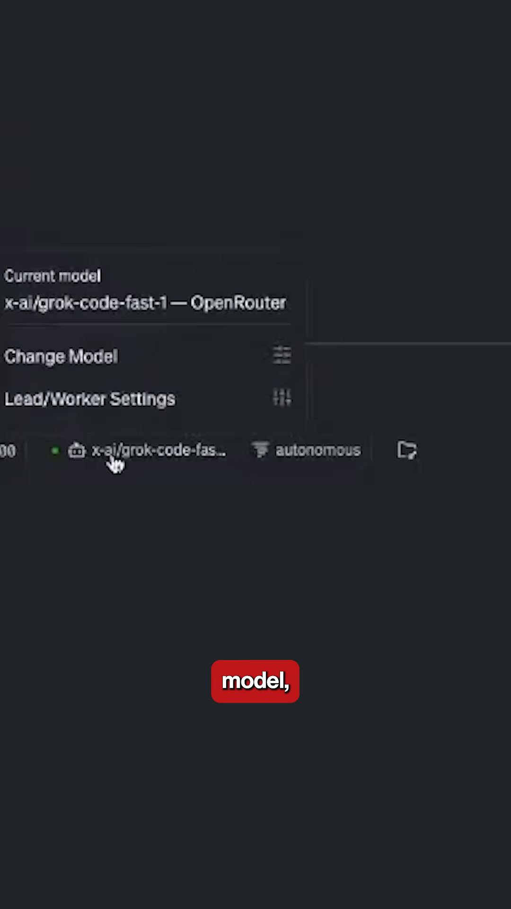
{"action": "mouse_move", "coordinate": [211, 311]}
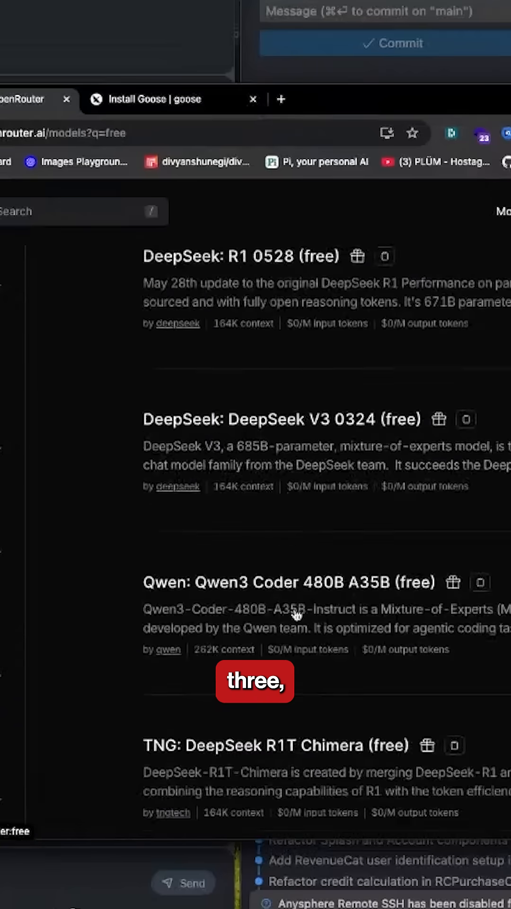
Step: Browse OpenRouter's free model listings covering DeepSeek, Qwen, Gemini and Llama
{"action": "scroll", "scroll_direction": "down", "scroll_amount": 3}
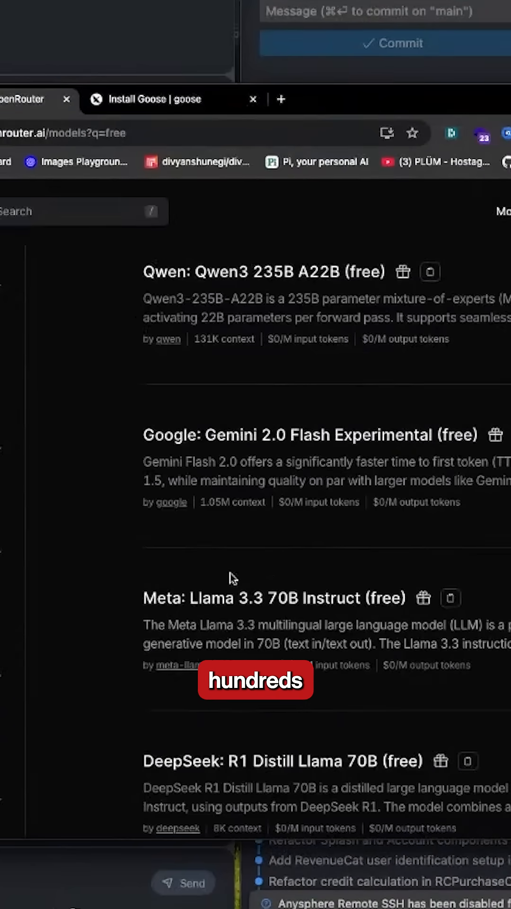